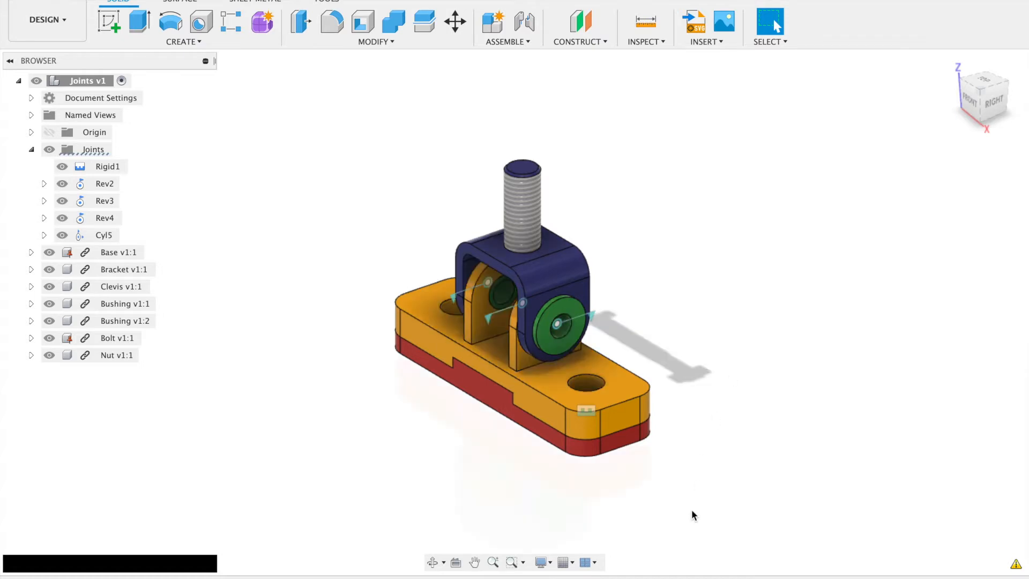
Step: Review the view's Effects and Photo Booth environment in Display Settings
click(541, 561)
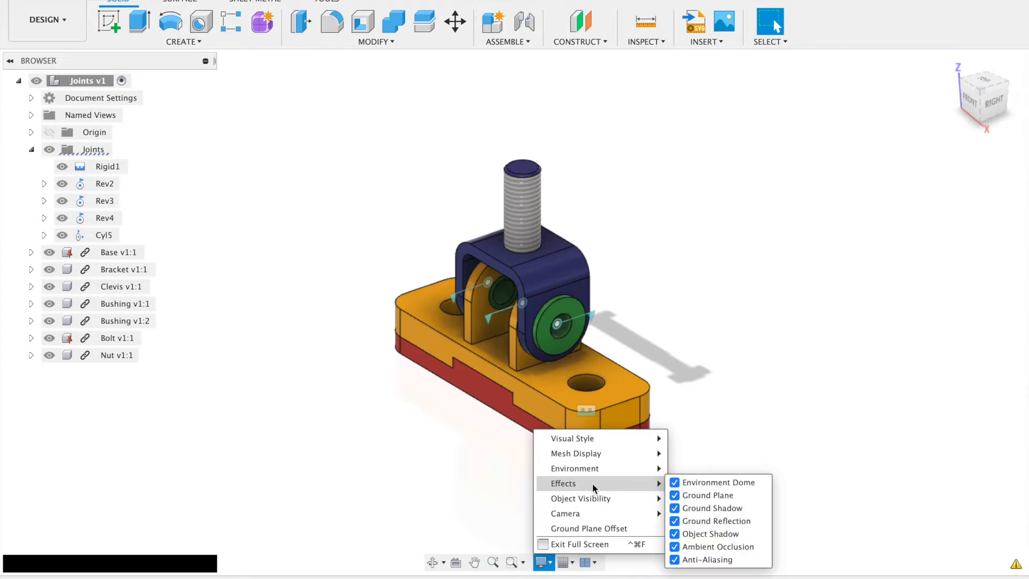
mouse_move(610, 489)
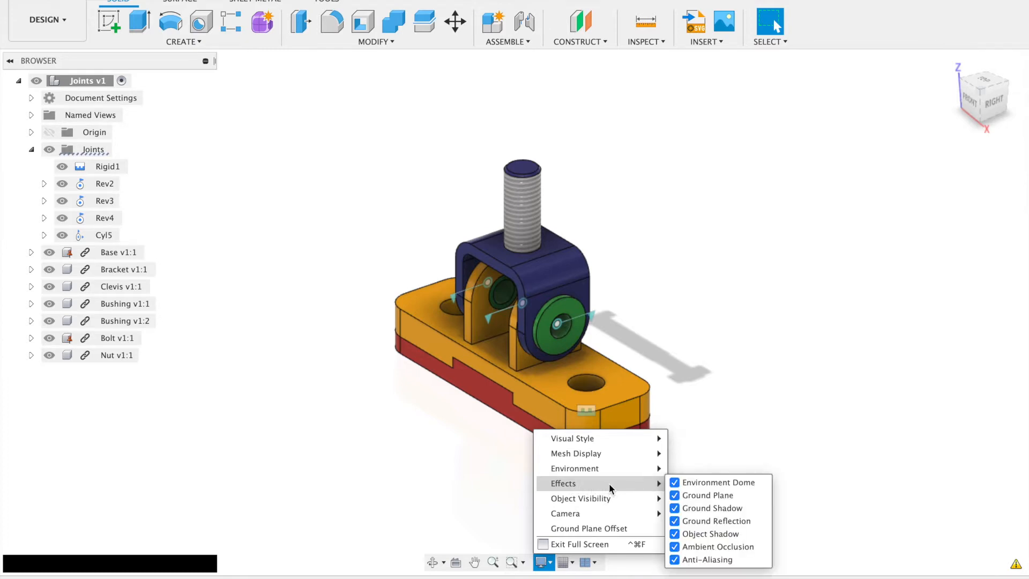
mouse_move(569, 469)
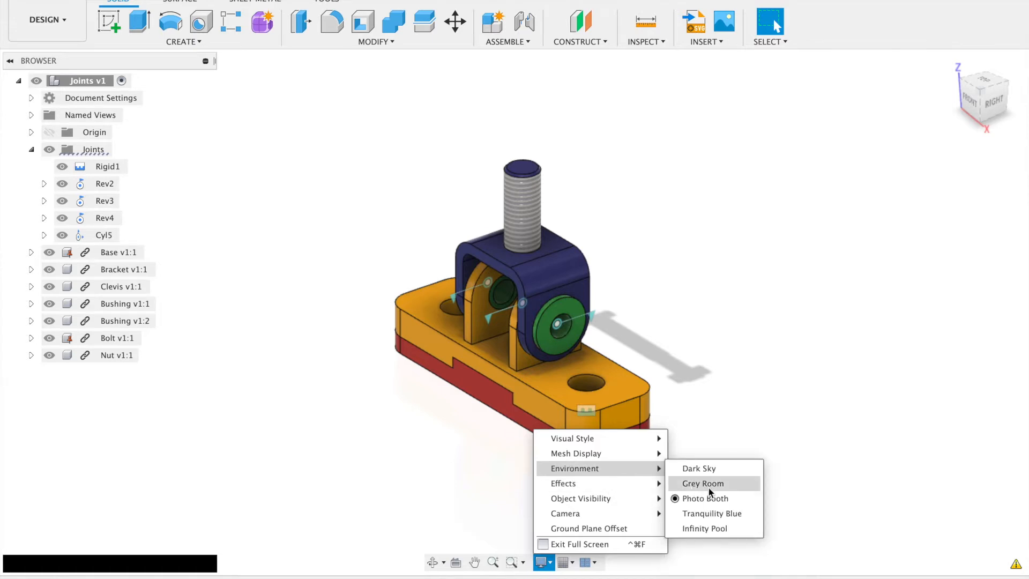
mouse_move(705, 498)
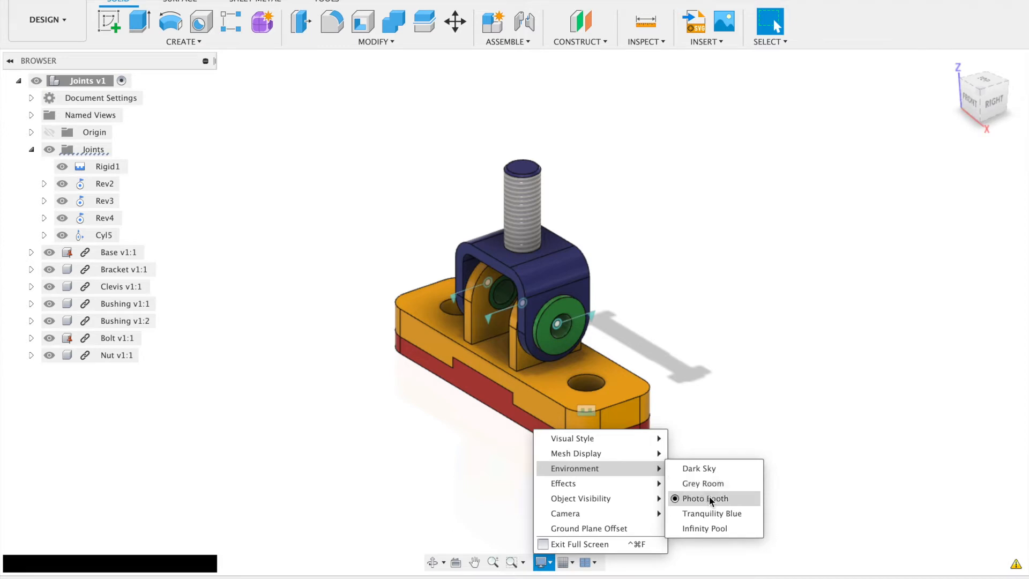
mouse_move(729, 498)
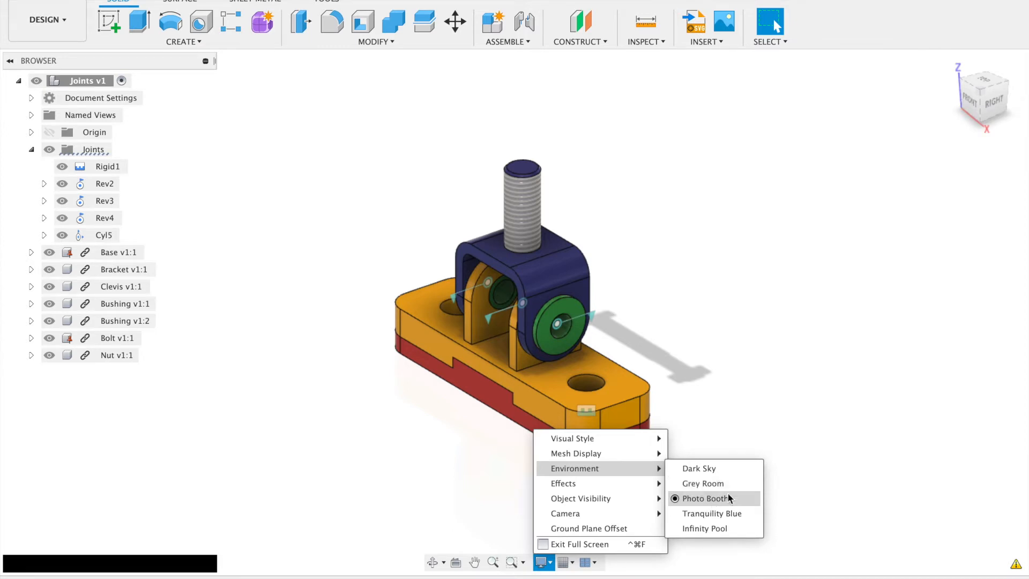
Step: Leave Display Settings and switch the assembly into the Animation workspace
click(706, 498)
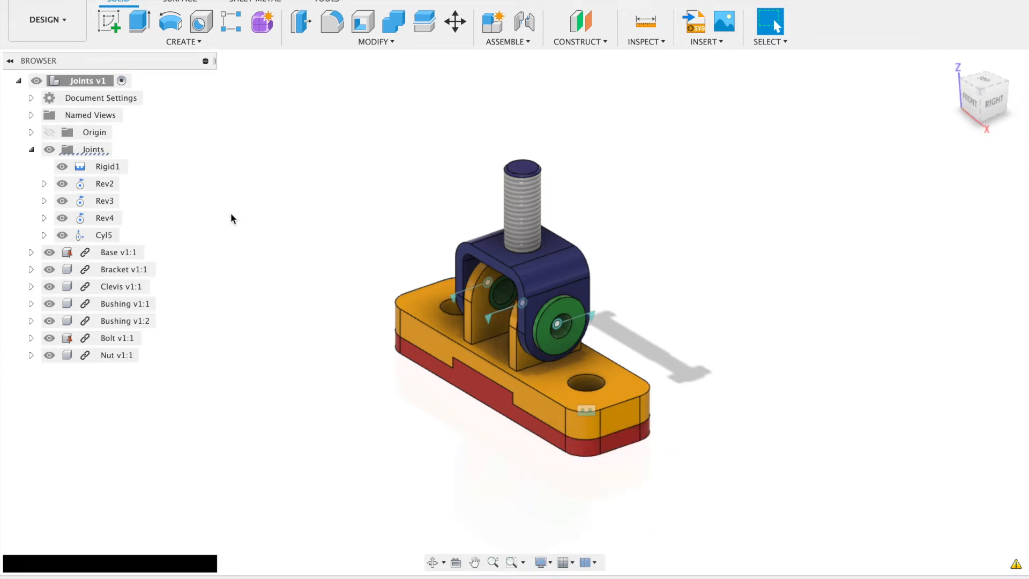
mouse_move(47, 19)
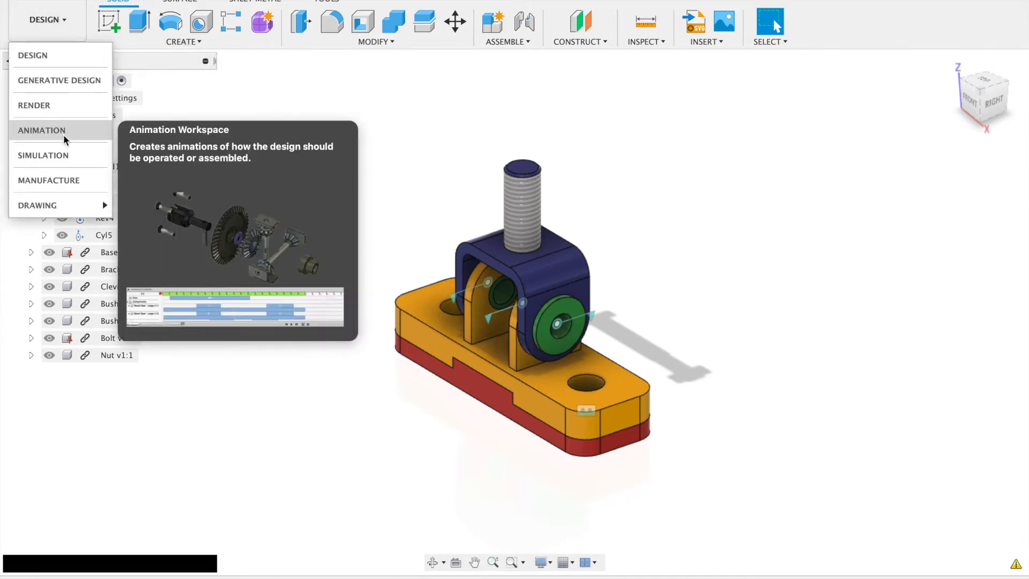
click(42, 130)
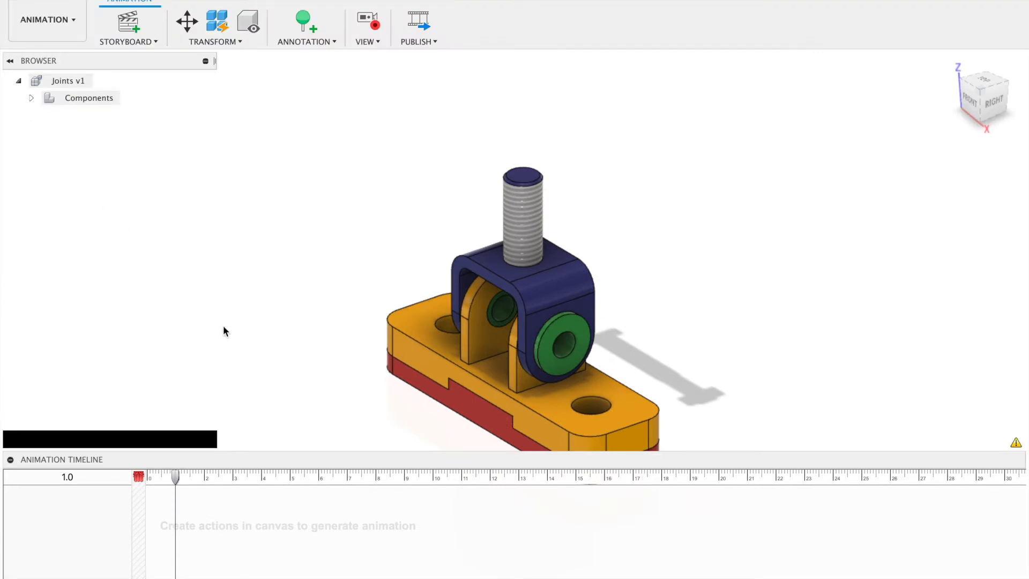
mouse_move(186, 457)
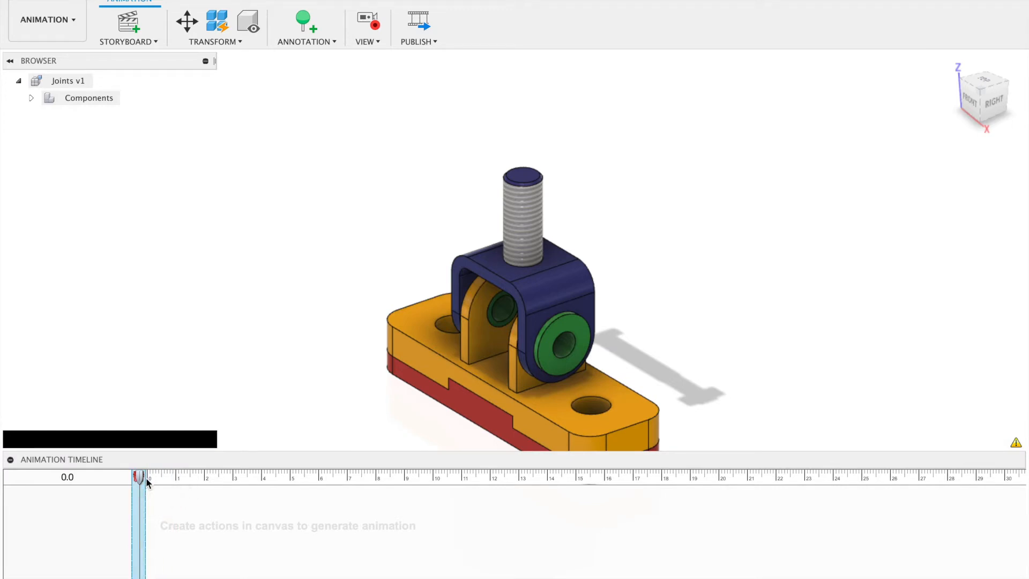
mouse_move(282, 387)
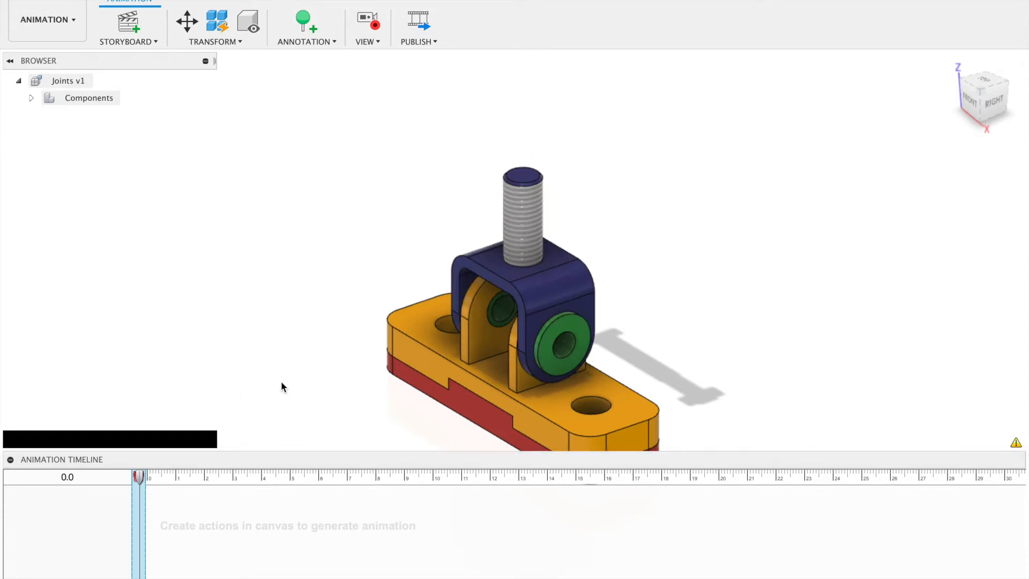
mouse_move(730, 305)
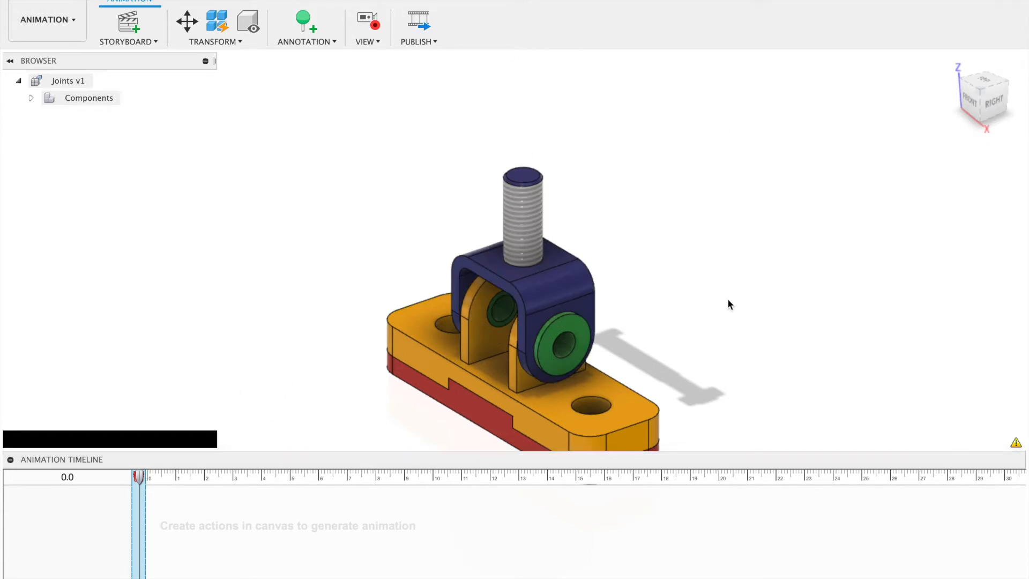
mouse_move(680, 194)
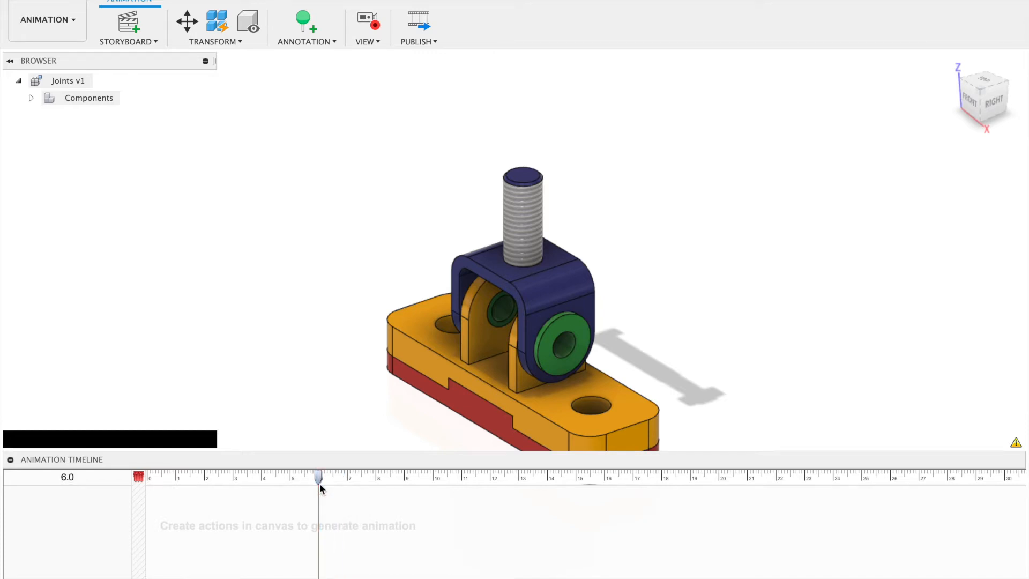
mouse_move(346, 229)
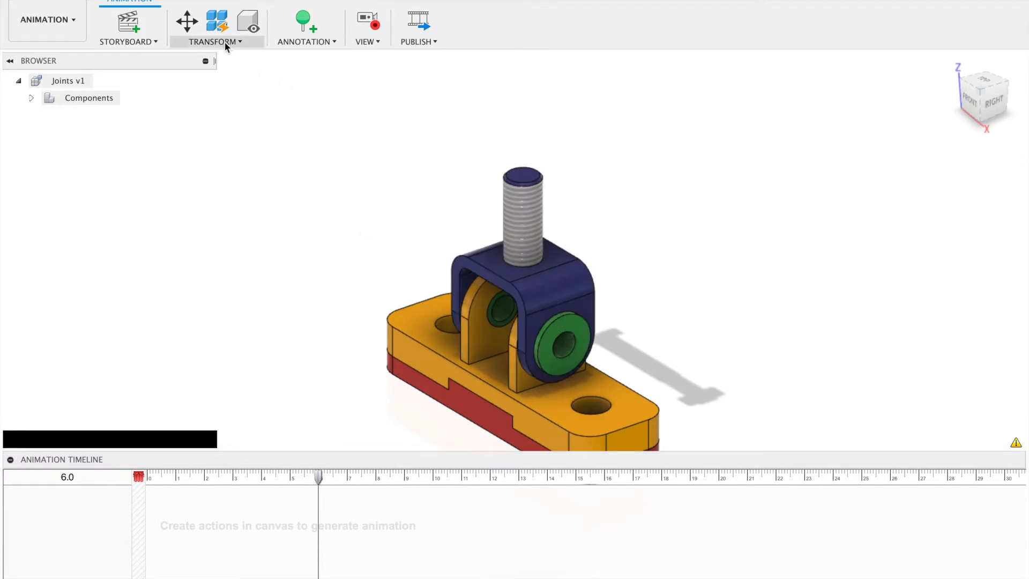
Step: Rotate the clevis 180 degrees about Z as a 0–6 second Transform Components action
click(213, 41)
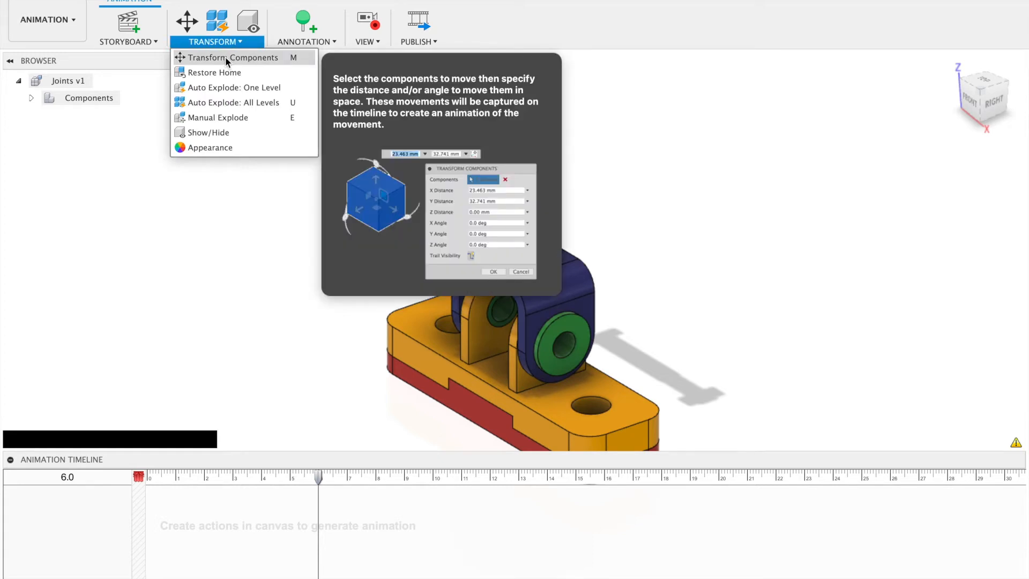
click(234, 58)
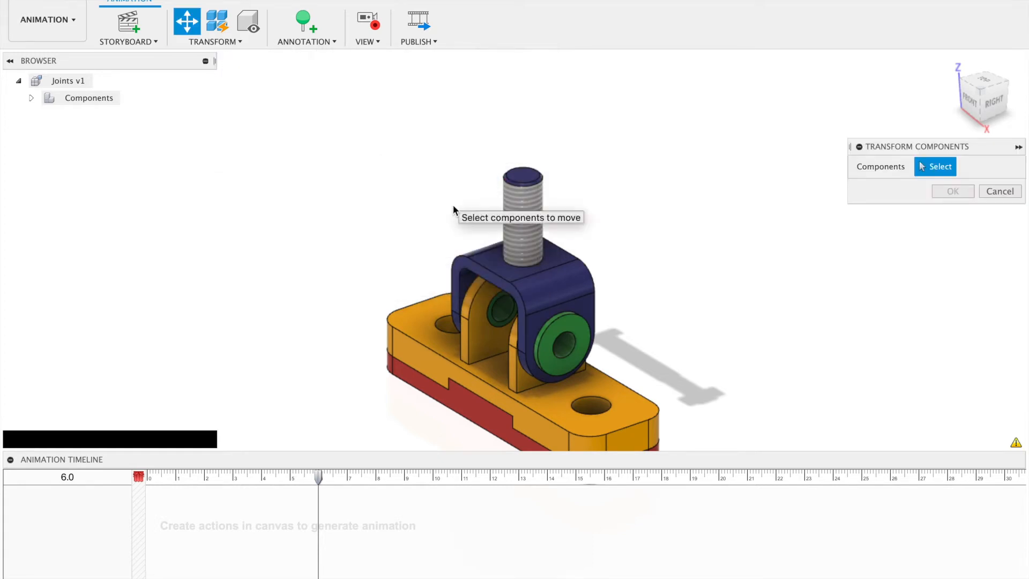
click(525, 282)
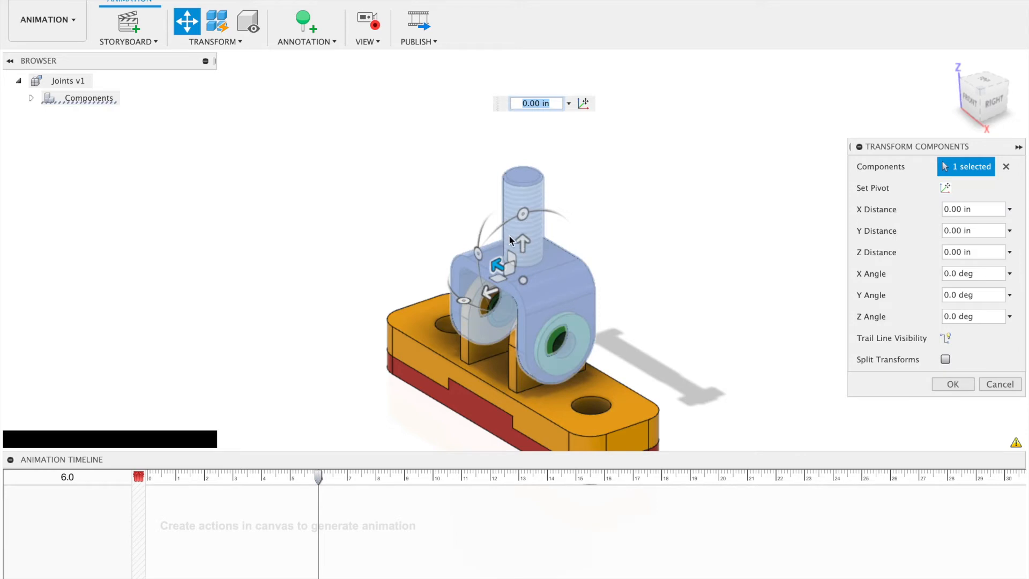
mouse_move(463, 300)
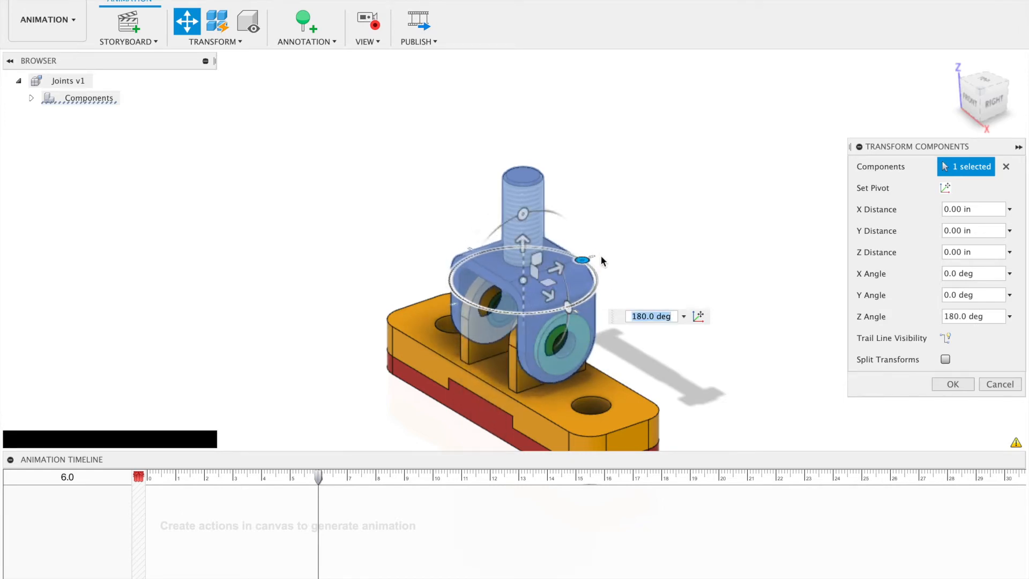
click(952, 384)
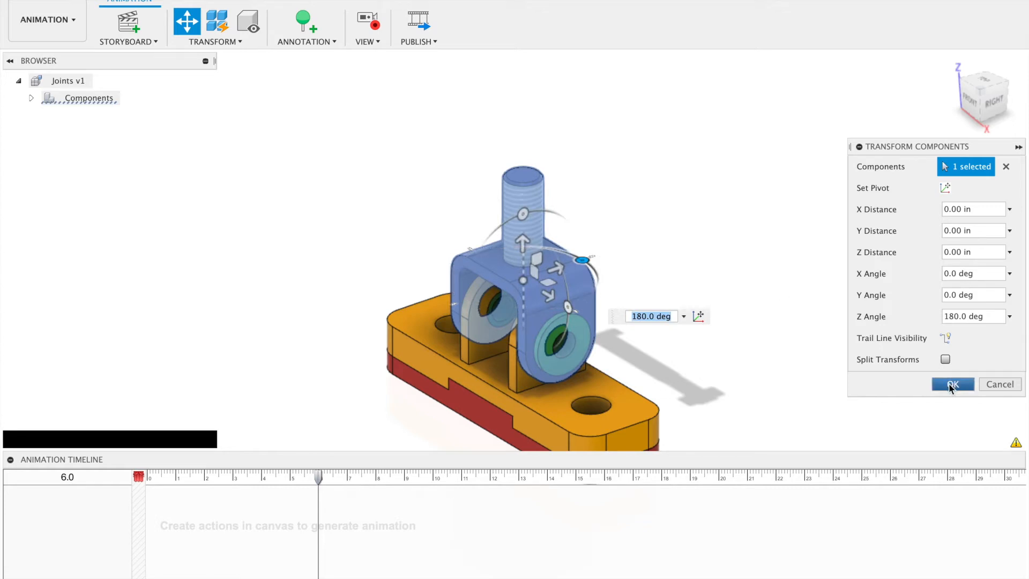
click(951, 383)
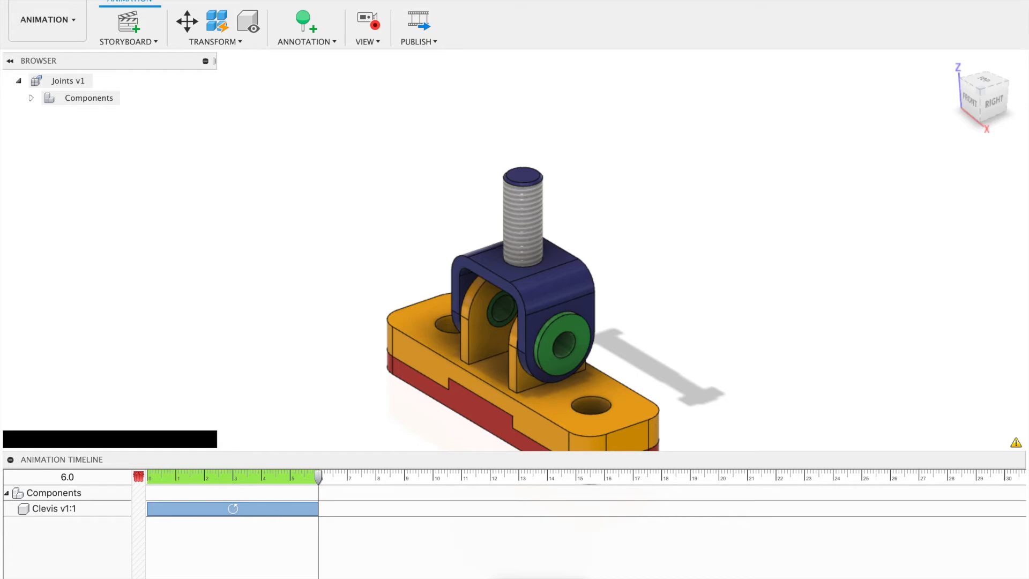
mouse_move(319, 478)
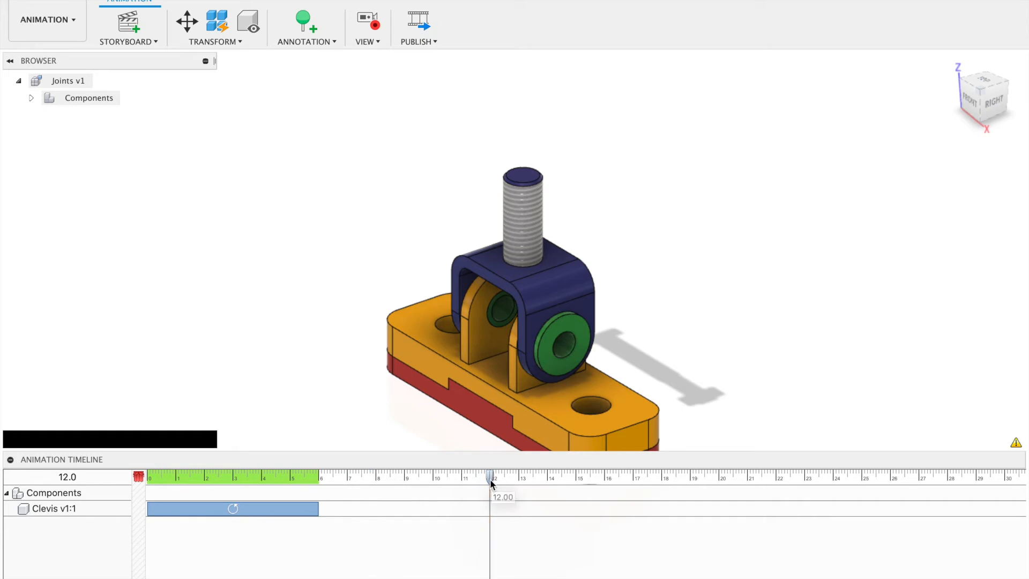
Step: Add a Transform Components move on the clevis spanning 6 to 12 seconds
click(216, 21)
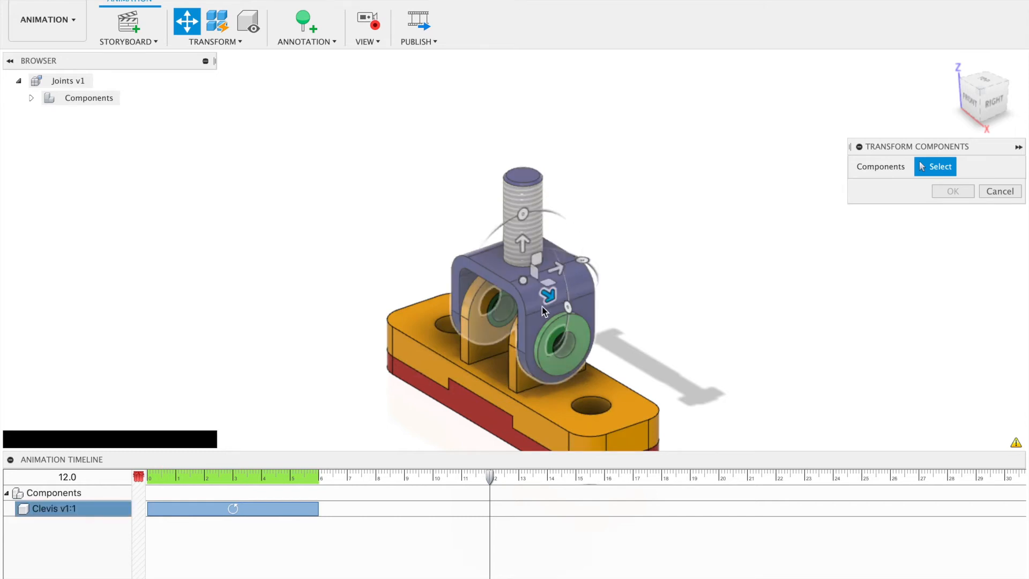
mouse_move(580, 287)
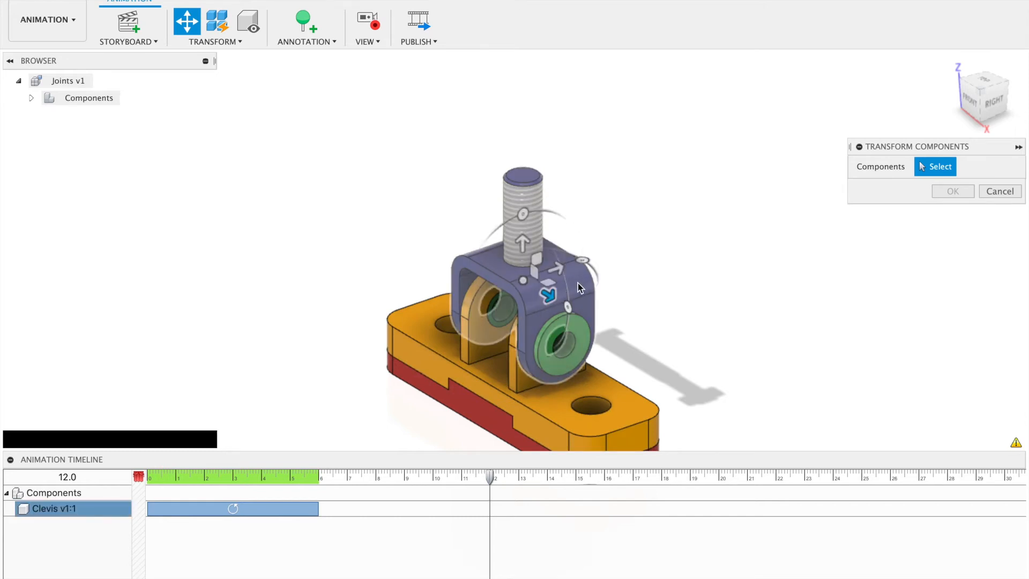
click(521, 262)
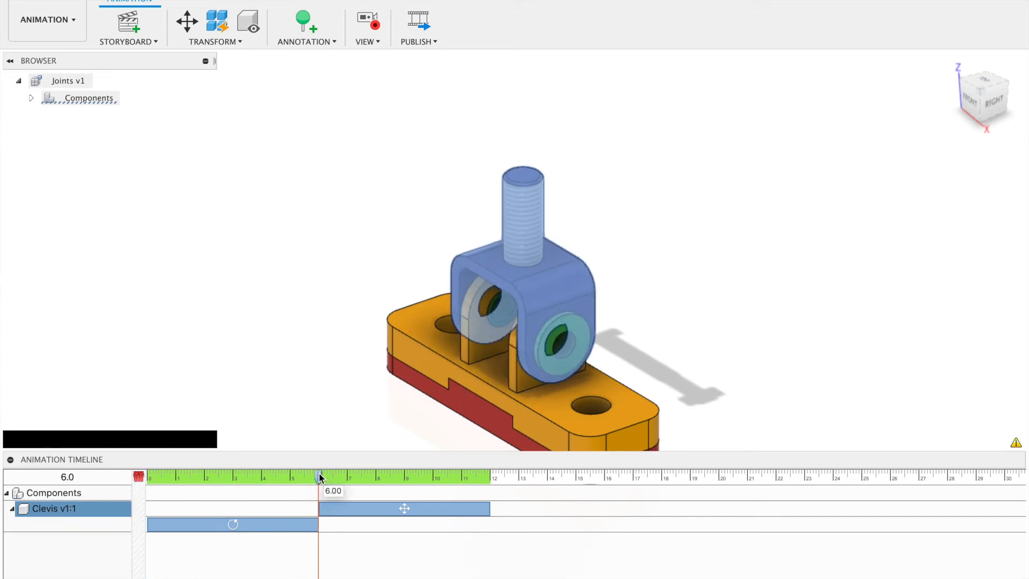
Step: Lift the clevis 2.50 in along Y with another Transform Components action
click(216, 42)
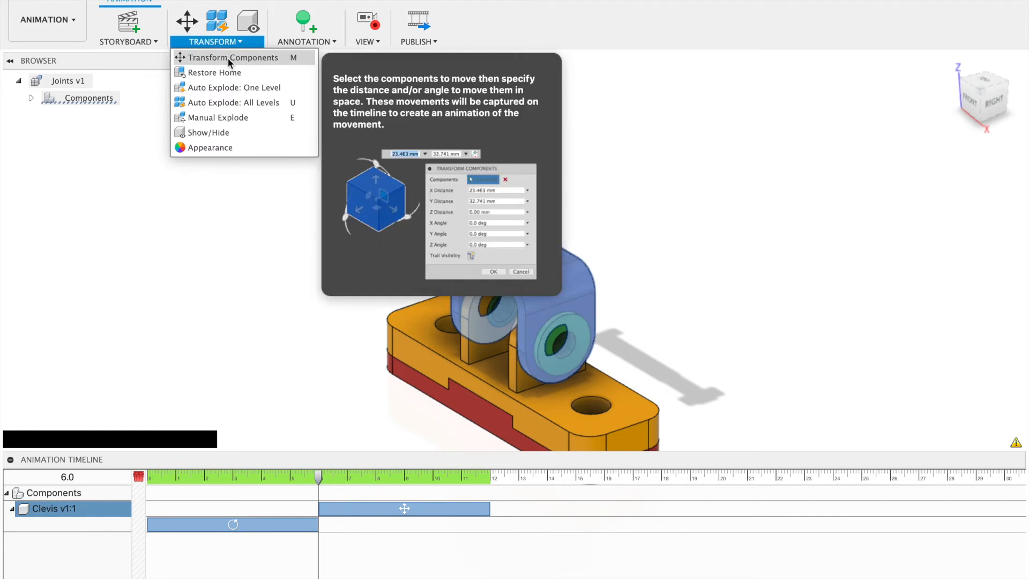
click(233, 58)
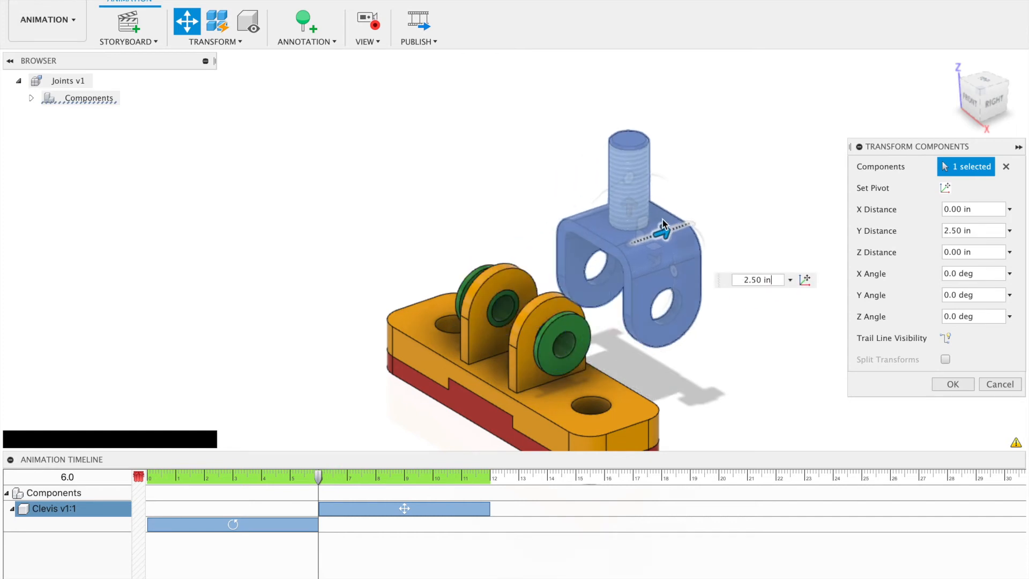
click(952, 383)
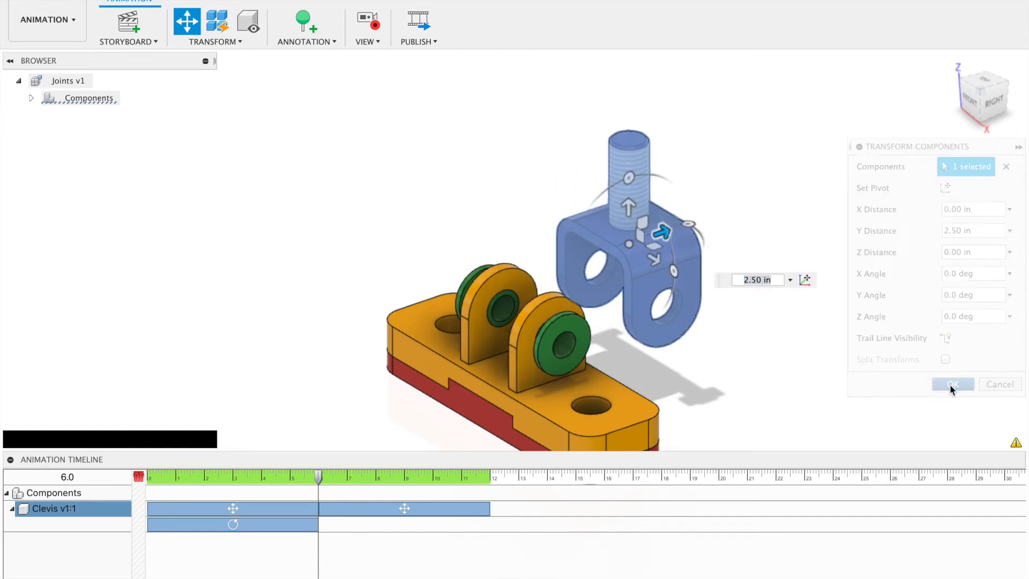
click(952, 384)
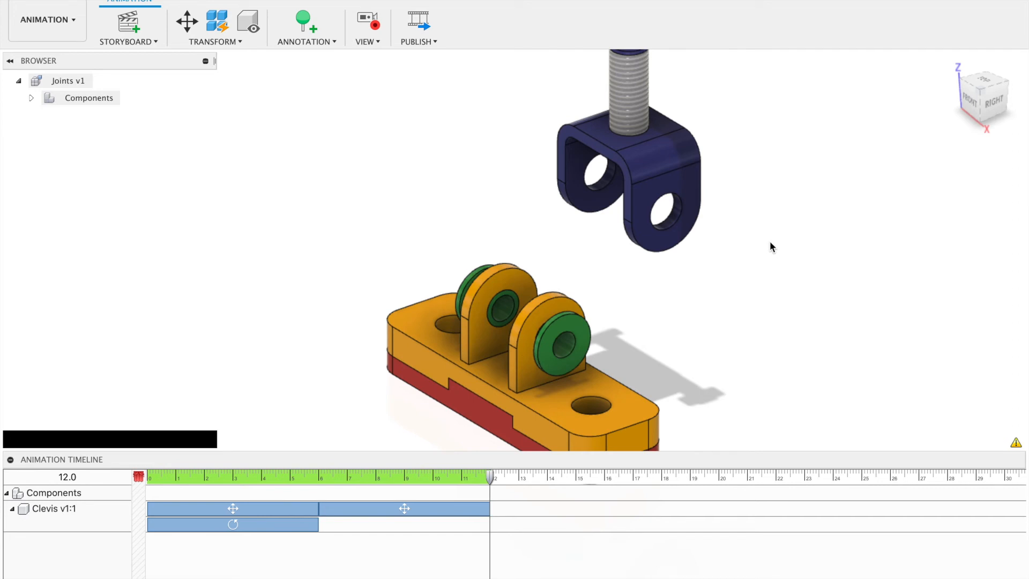
mouse_move(488, 483)
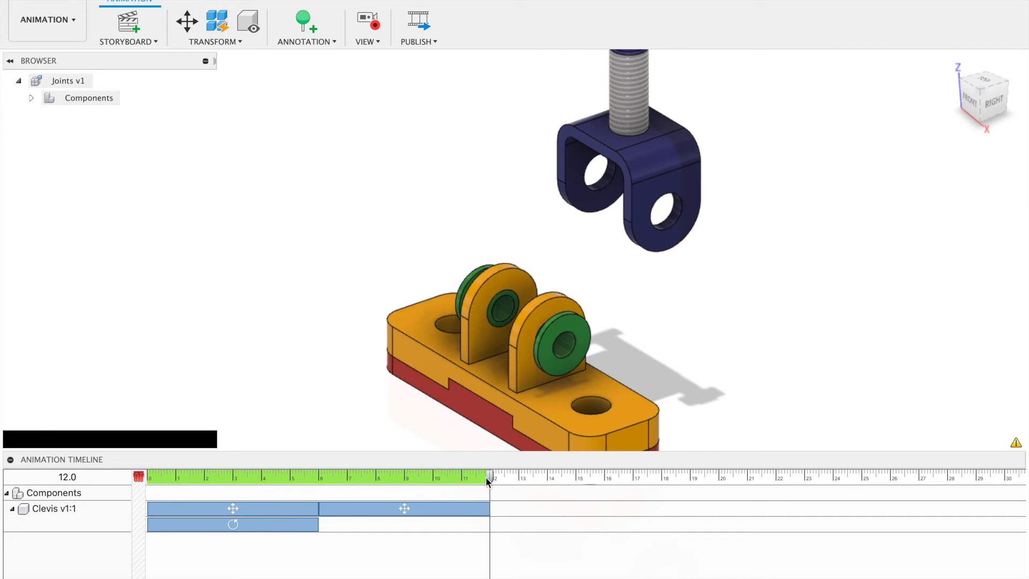
mouse_move(490, 477)
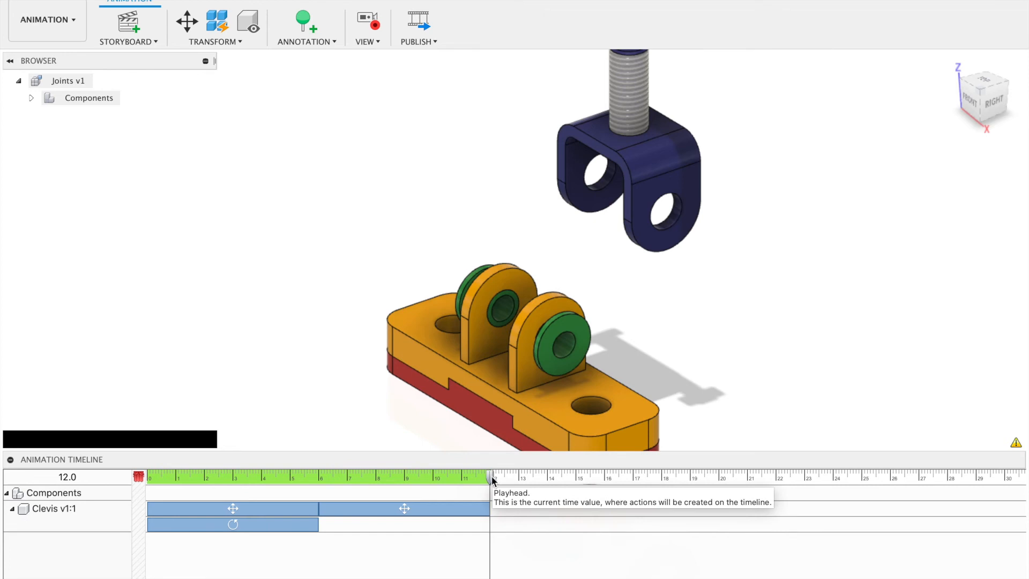
mouse_move(628, 336)
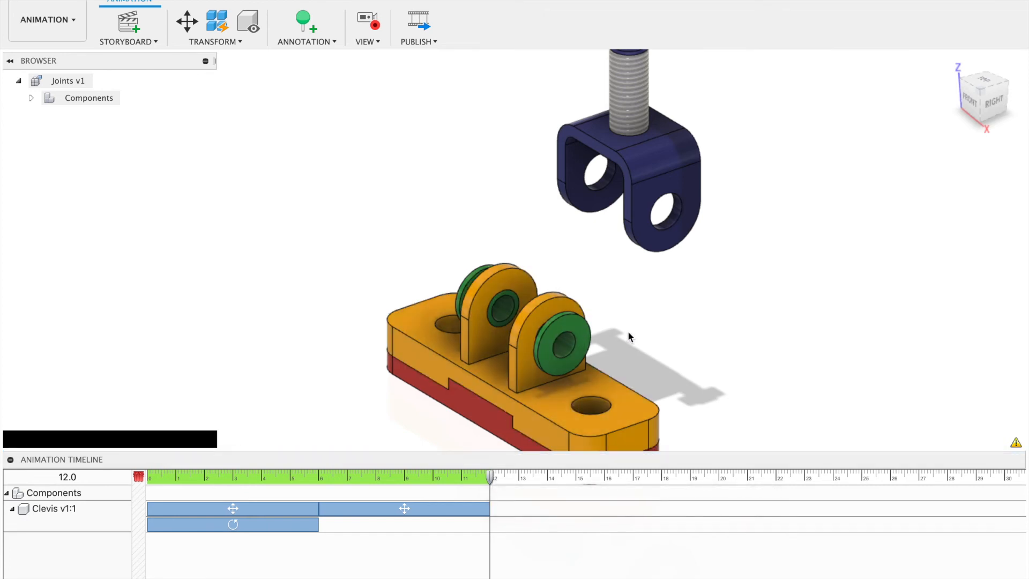
Step: Zoom the view out at 12 seconds to record a camera pull-back action
scroll(down, 3)
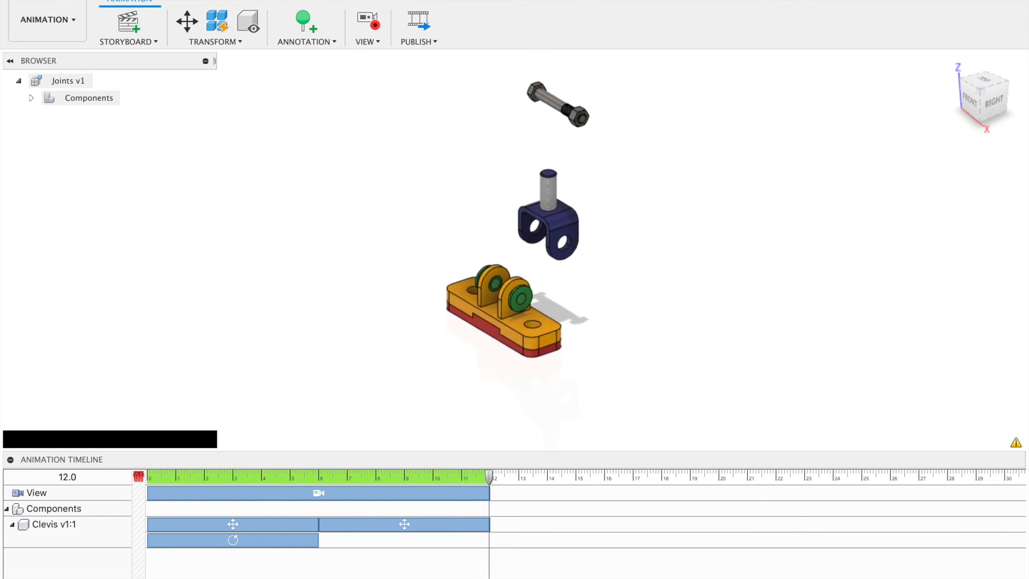
mouse_move(652, 124)
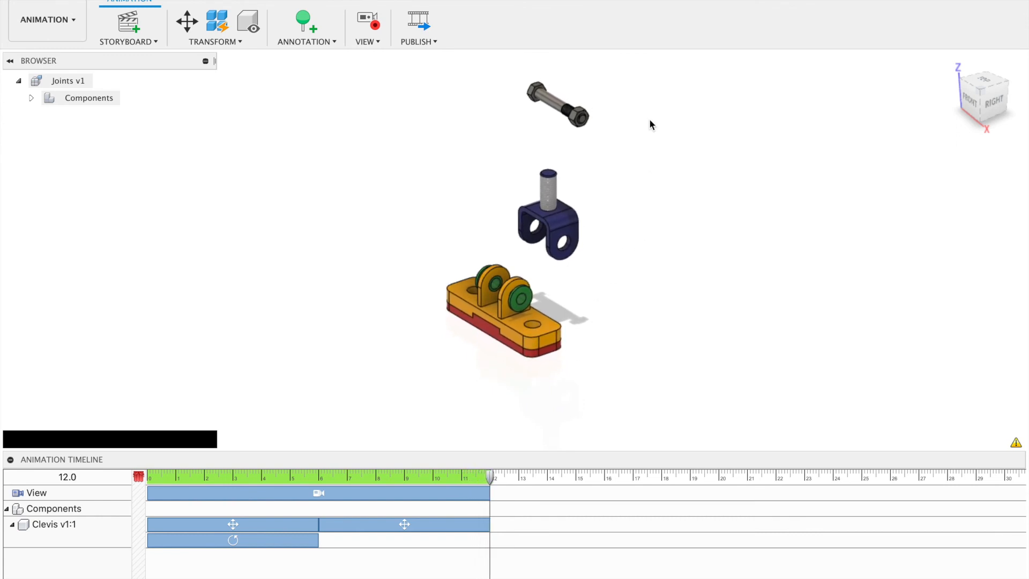
mouse_move(388, 155)
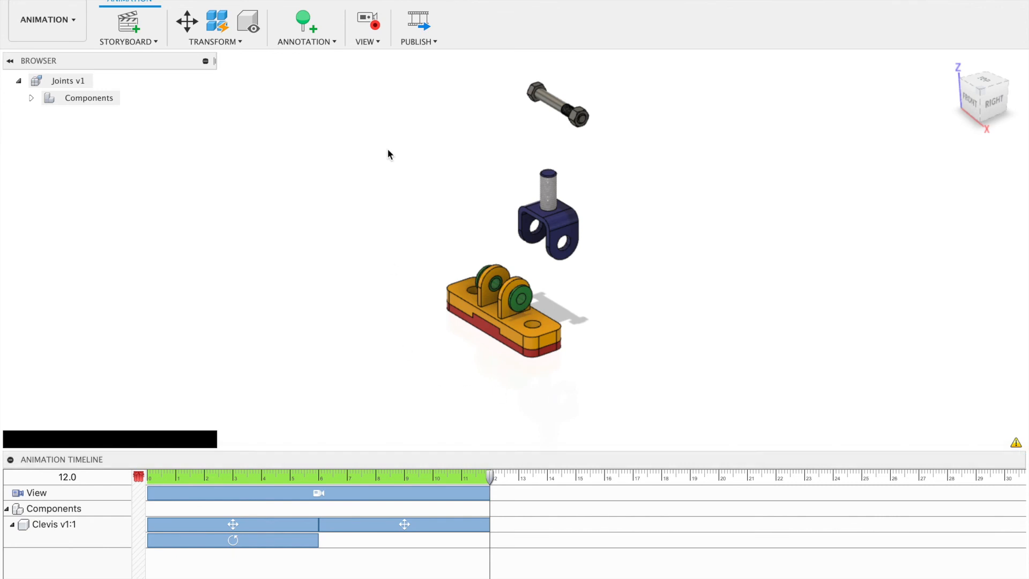
mouse_move(424, 77)
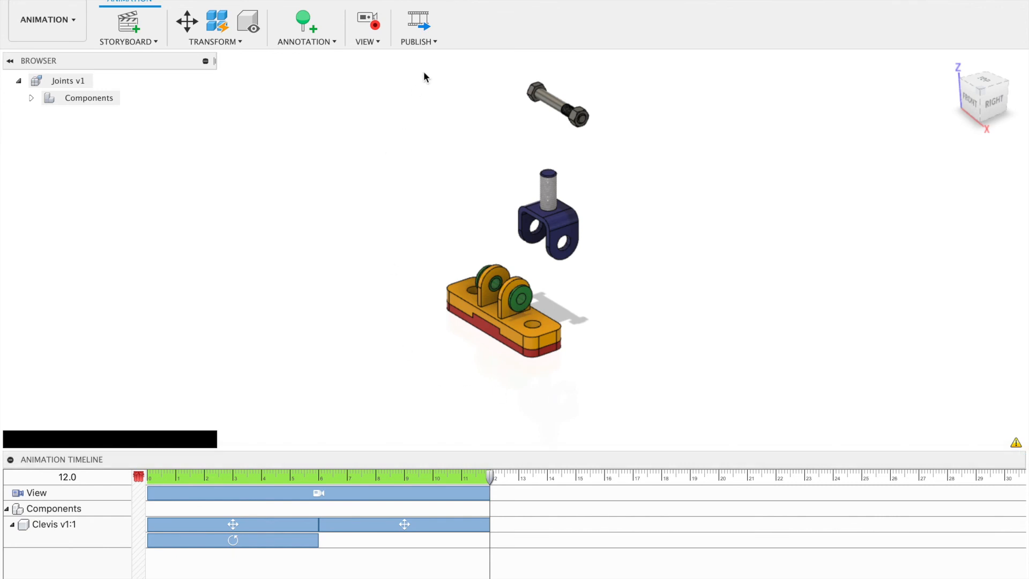
mouse_move(419, 21)
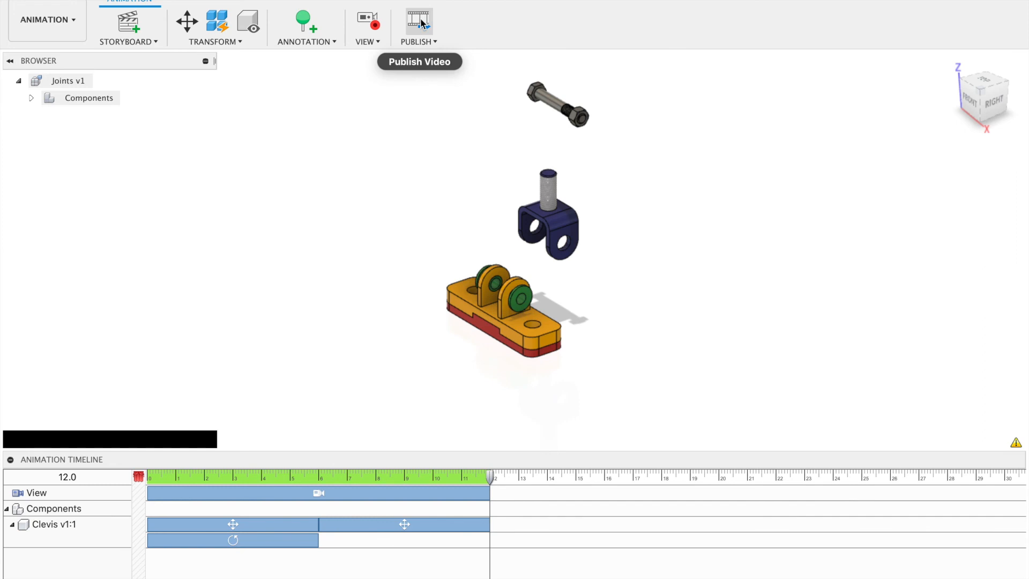
Step: Publish all storyboards as Joints v1.mp4 saved to the computer
click(418, 21)
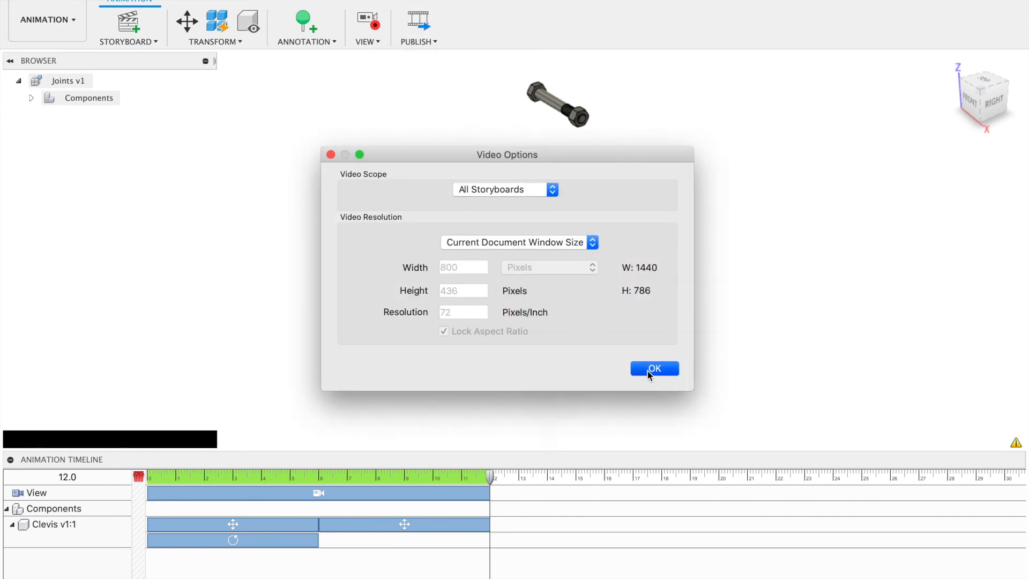
click(654, 367)
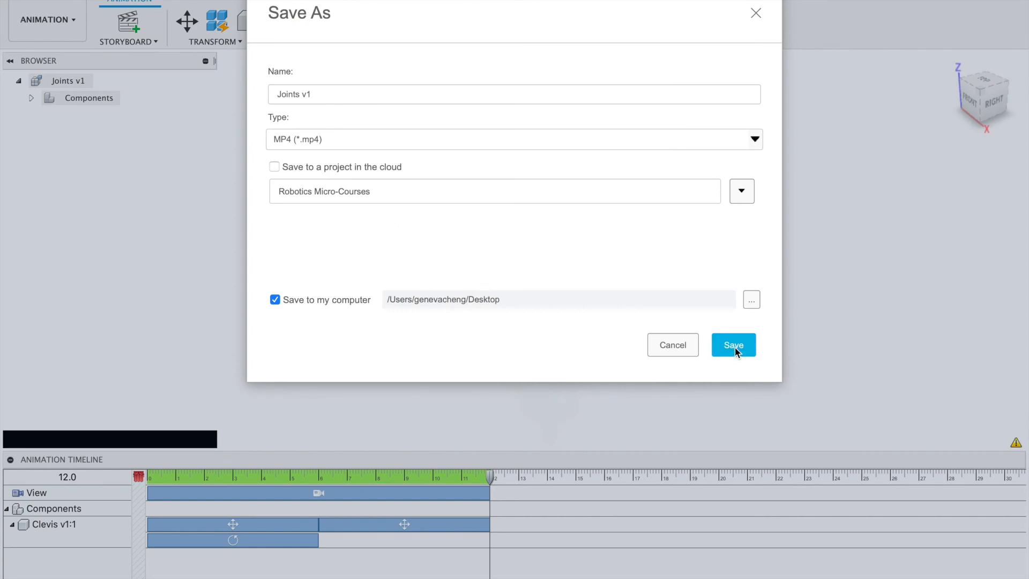
click(733, 344)
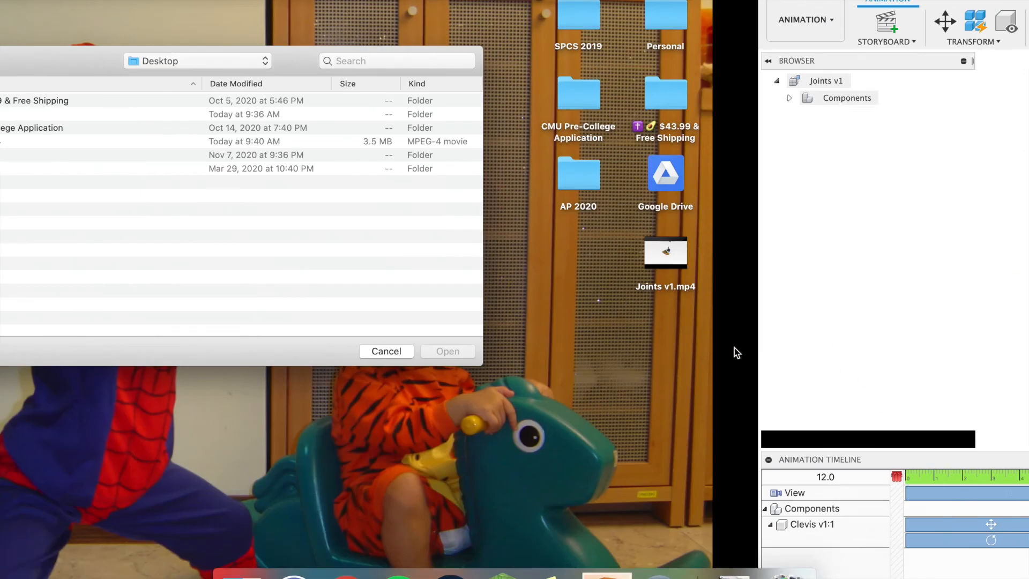
Step: Close the Finder window so the desktop shows Joints v1.mp4
click(385, 352)
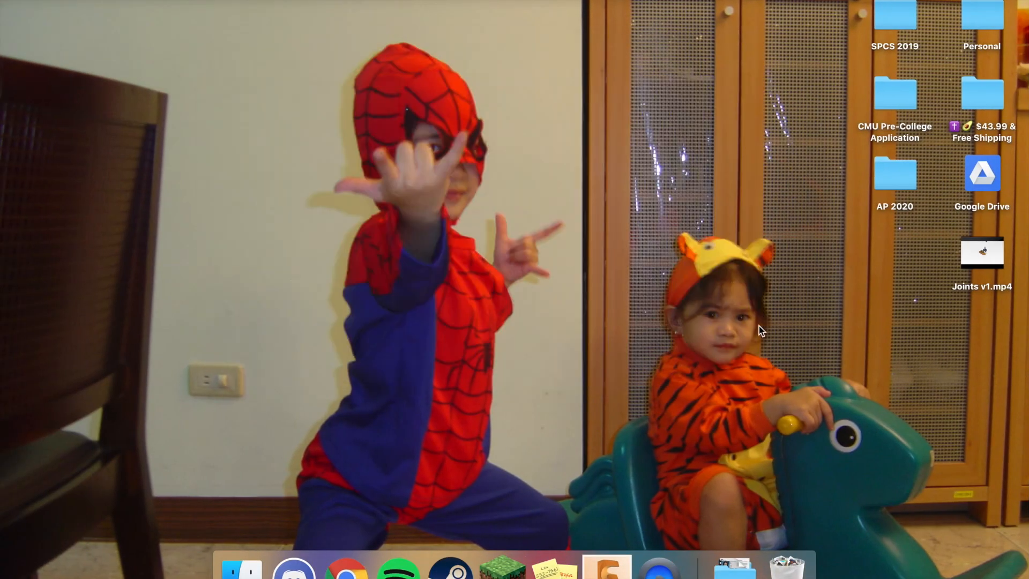